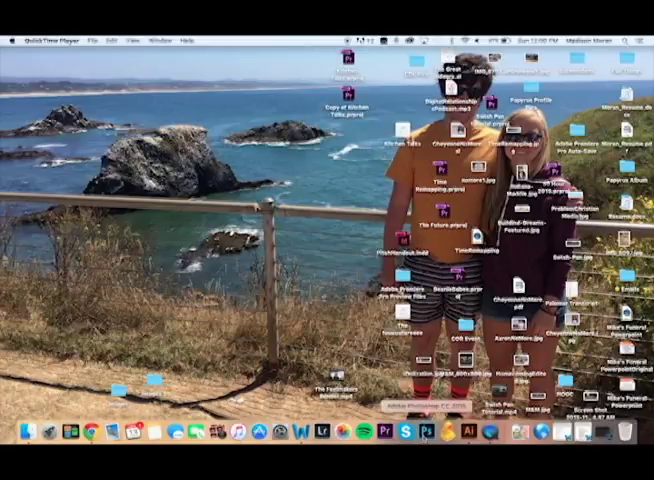
- Bring up Photoshop and load the first project image, the teal van photo, as a document
click(384, 430)
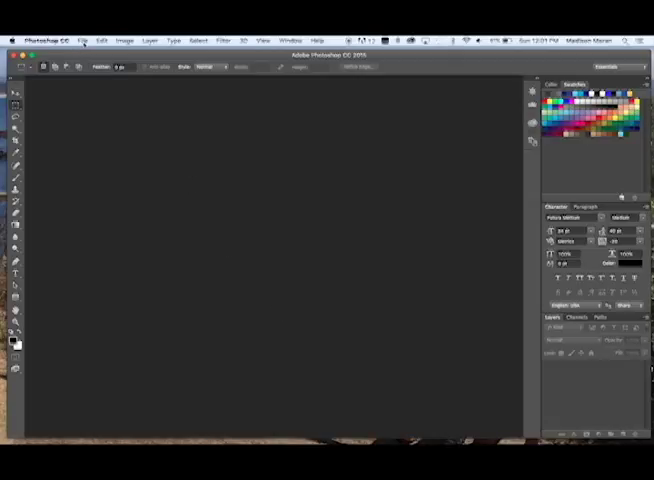
click(84, 40)
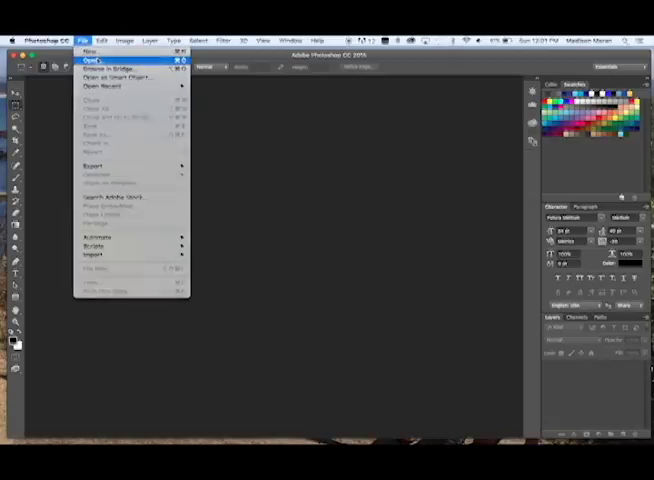
click(92, 54)
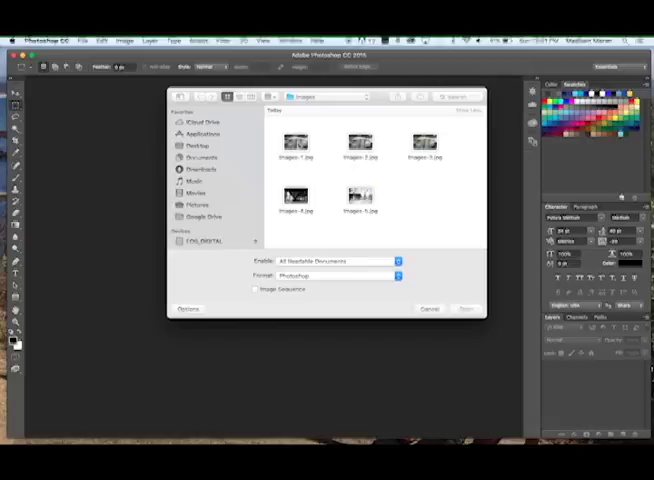
click(296, 142)
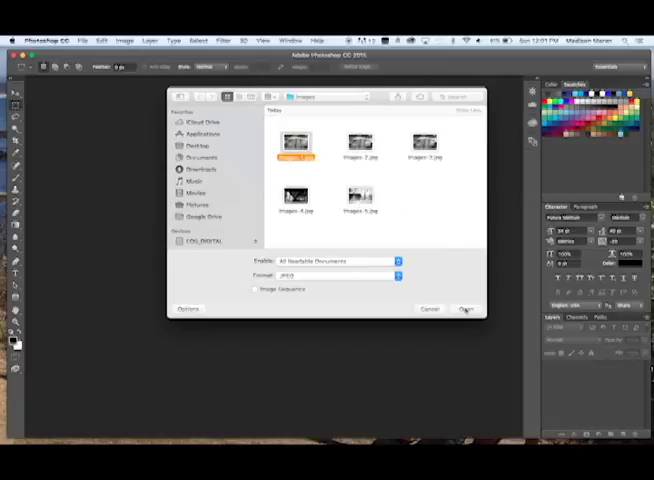
click(464, 308)
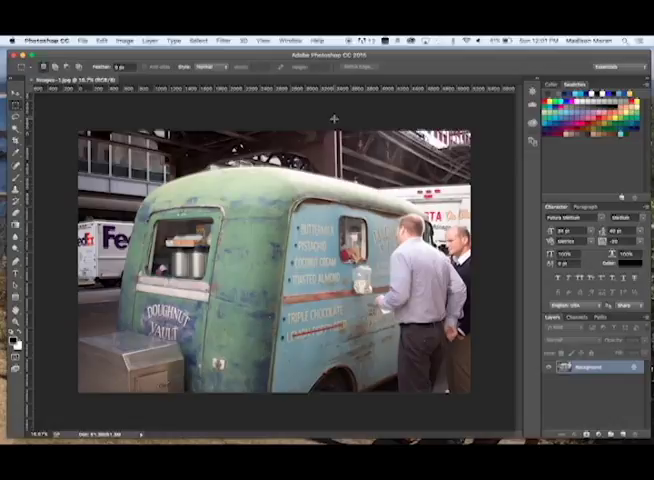
- Show the Actions panel from the Window menu
click(296, 40)
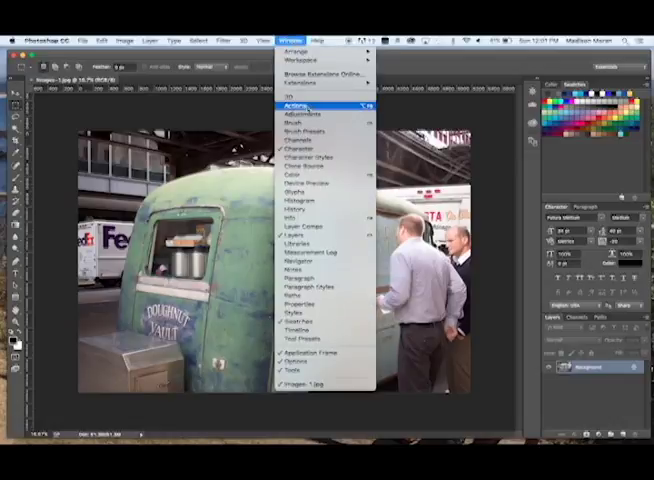
click(290, 106)
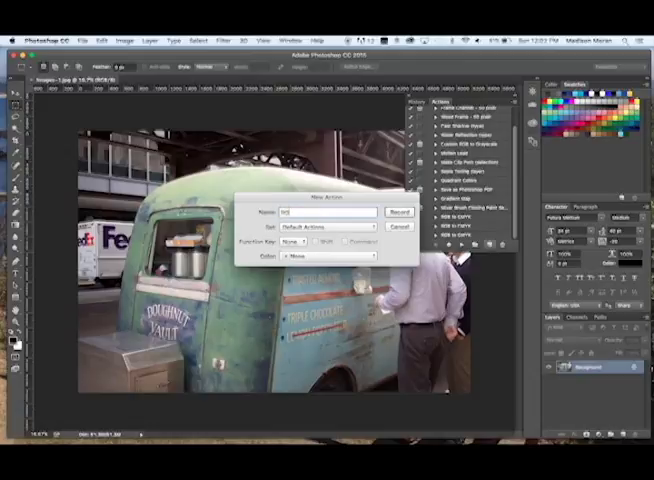
- Name the new action 'RGB to CMYK' and start recording it
text(RGB to CM)
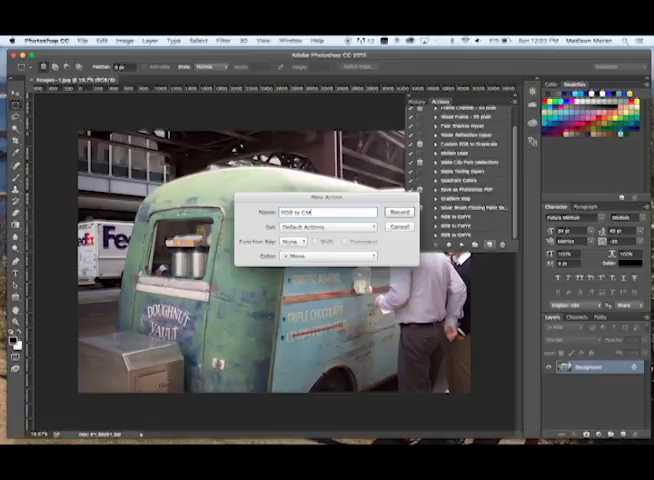
text(CMYK)
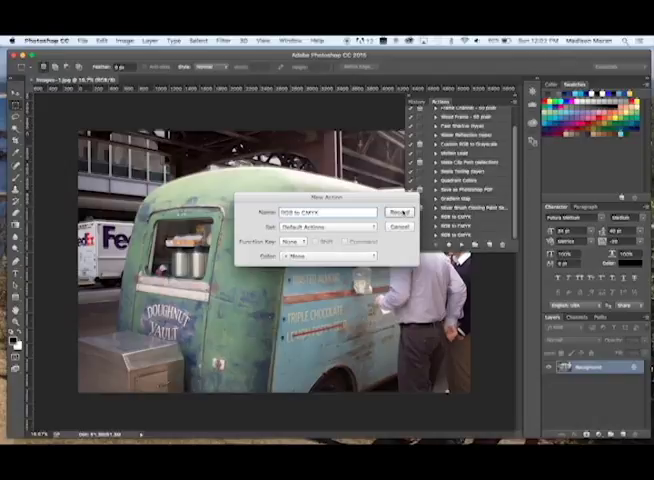
click(400, 212)
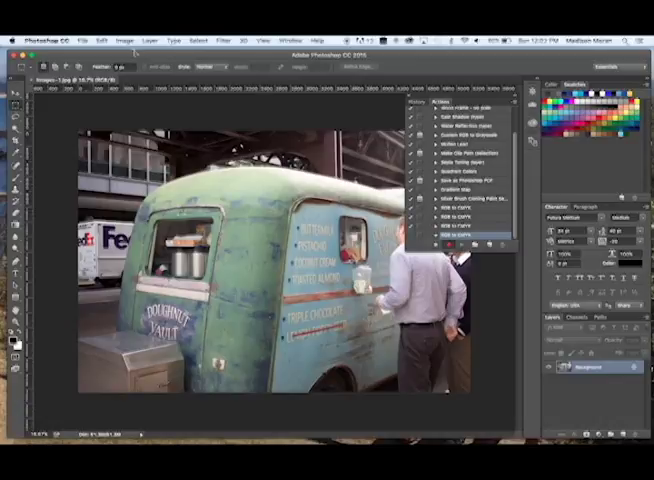
- Record converting the van photo to CMYK Color and saving it as a JPEG with default quality
click(124, 40)
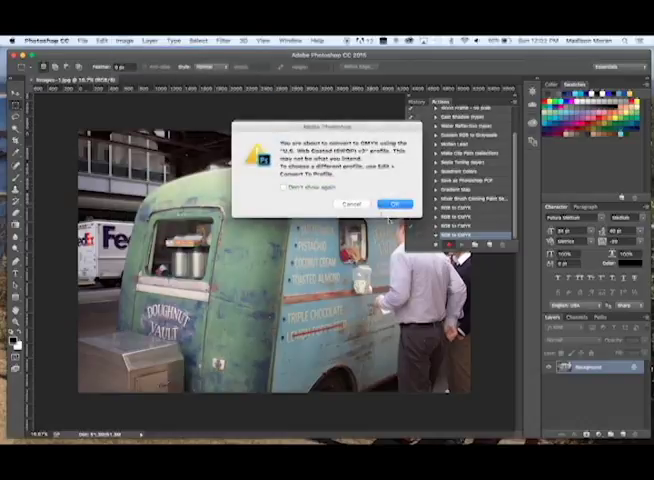
click(394, 204)
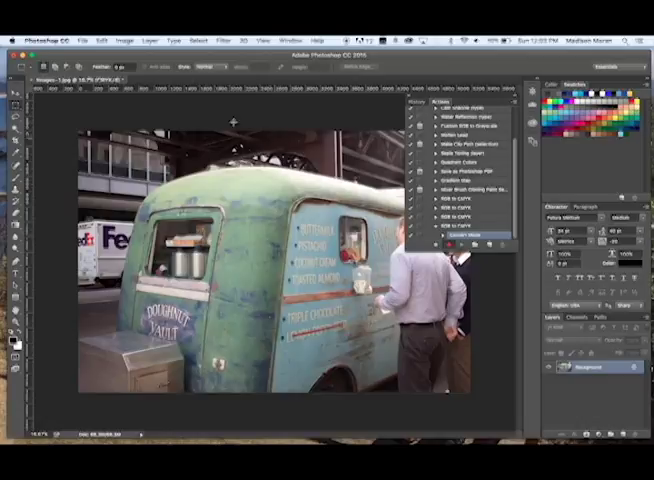
click(68, 40)
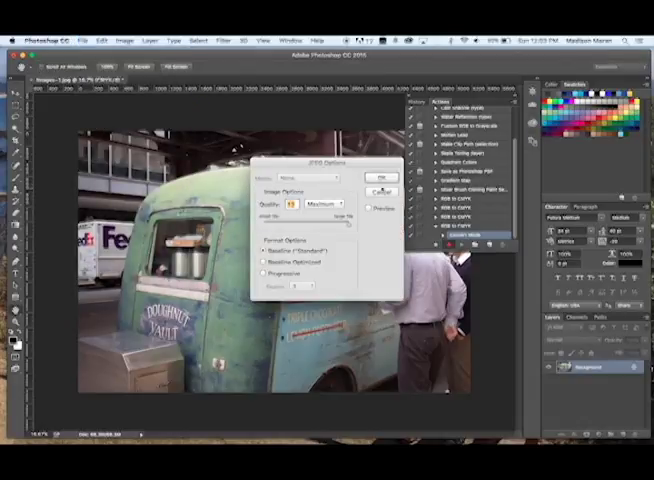
click(380, 176)
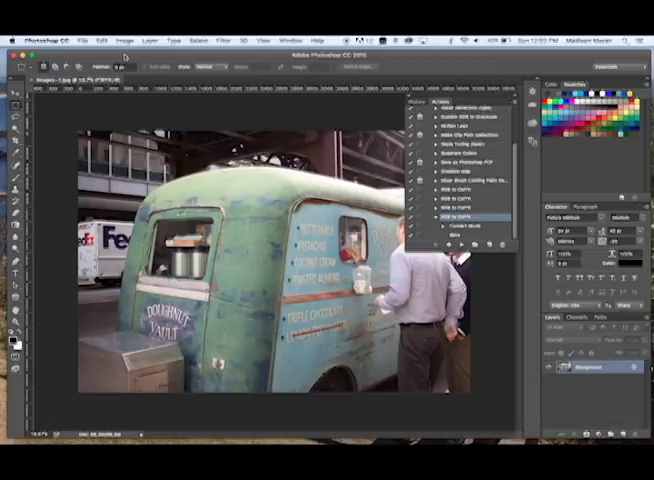
- Set up Batch with the Images folder as source and a new destination folder for the copies
click(76, 40)
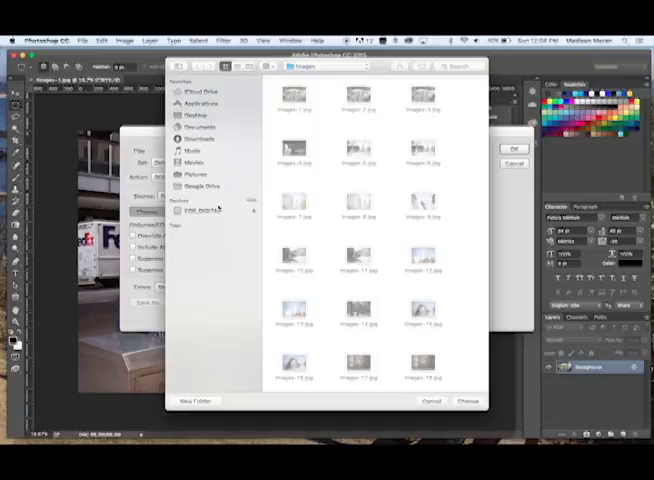
click(200, 210)
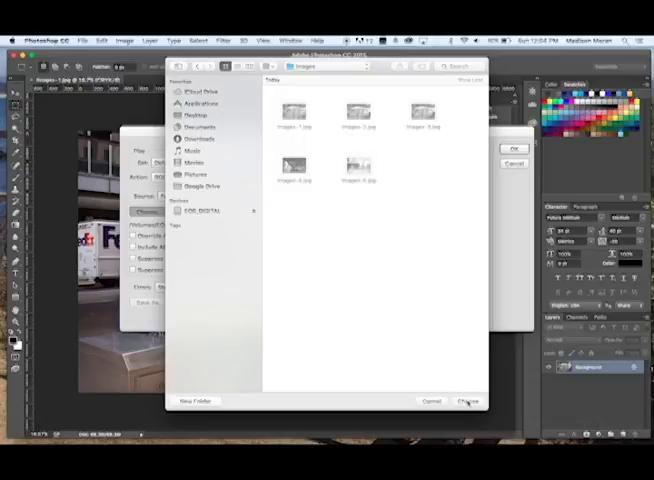
click(466, 400)
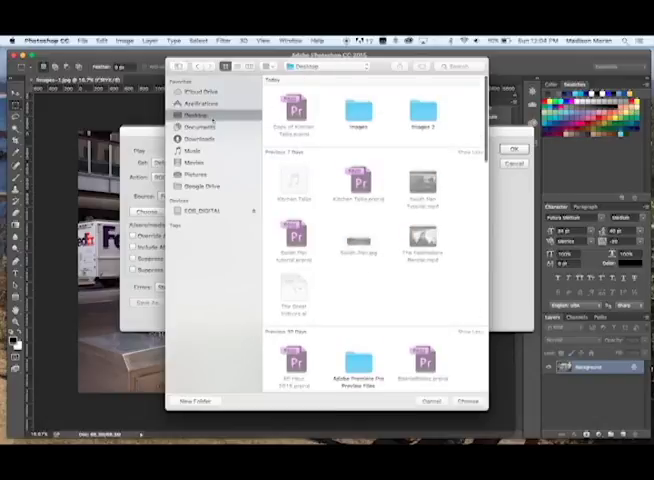
click(424, 110)
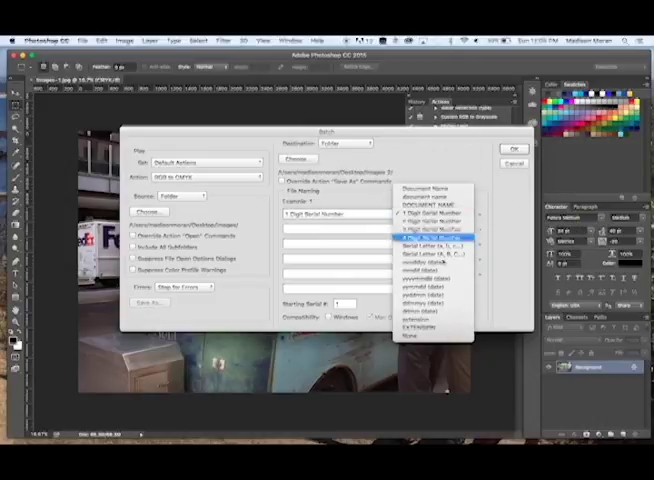
mouse_move(430, 194)
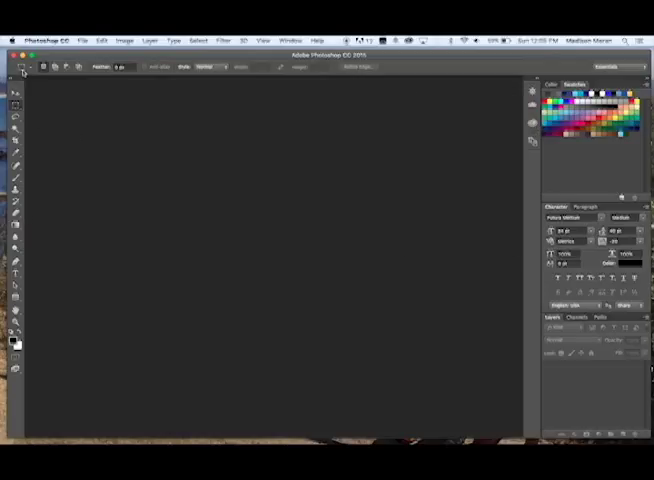
- Load the first converted van photo from the output folder
click(80, 40)
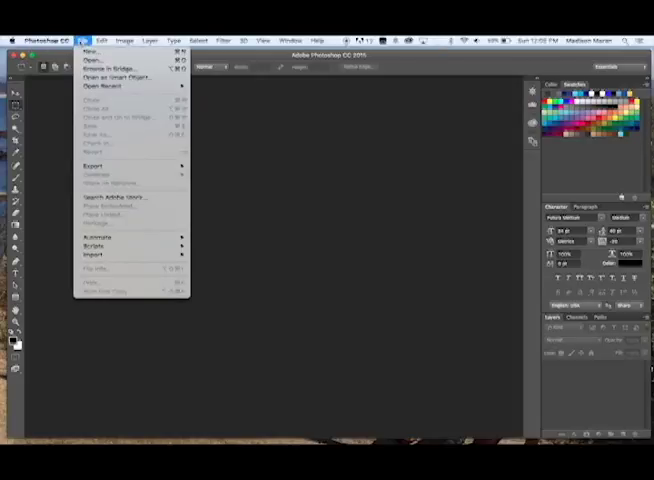
click(88, 58)
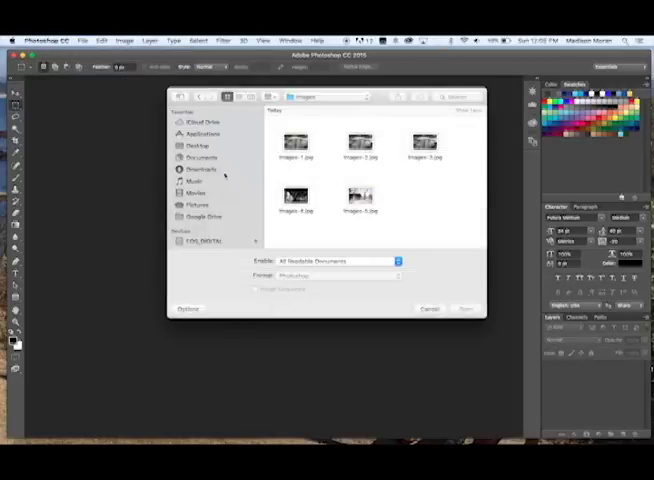
click(196, 146)
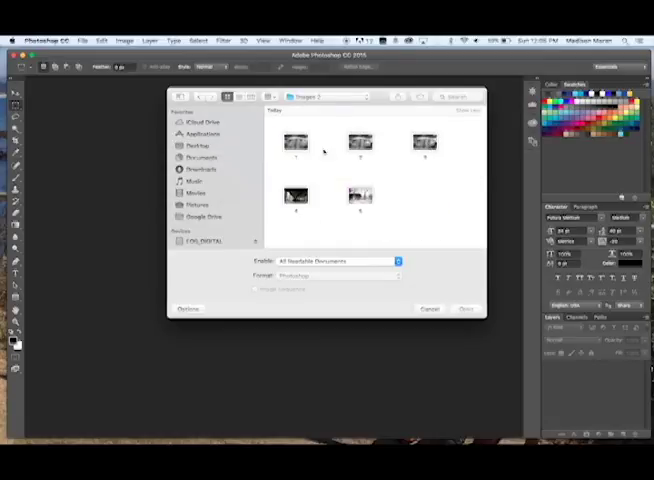
click(294, 142)
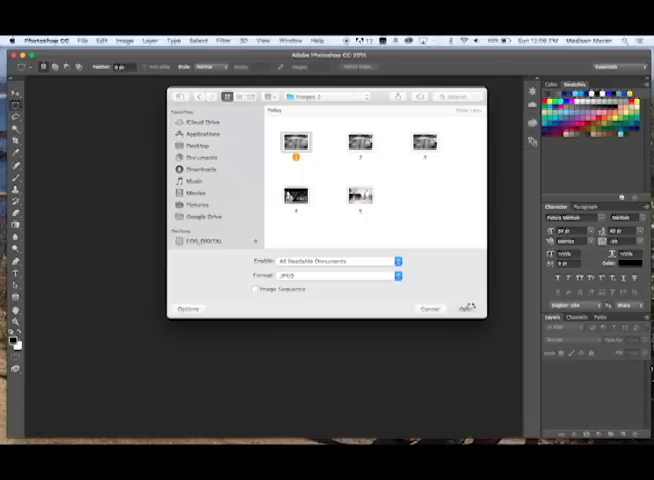
click(468, 308)
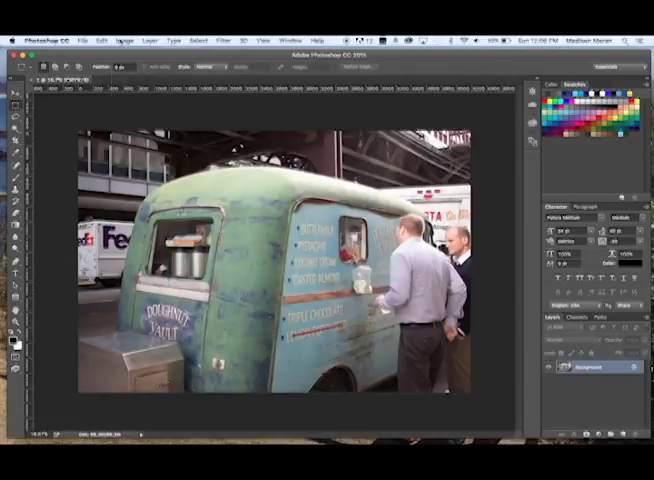
- Verify under Image > Mode that the copy's colour mode is CMYK Color
click(122, 40)
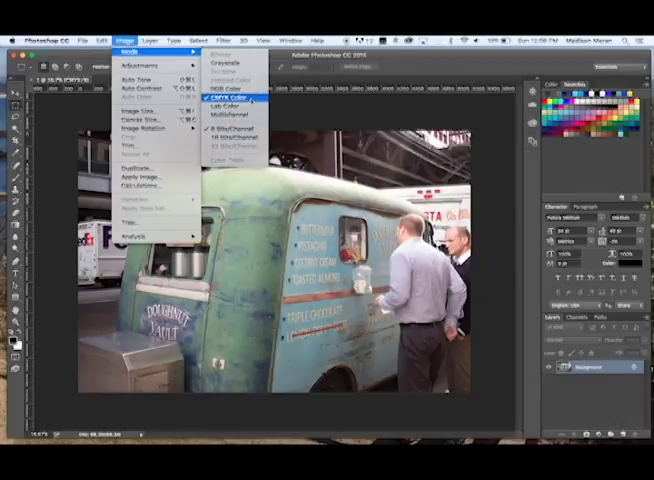
click(228, 96)
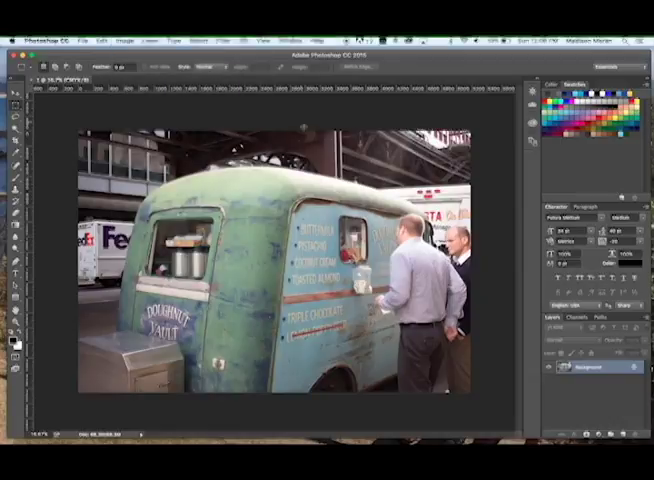